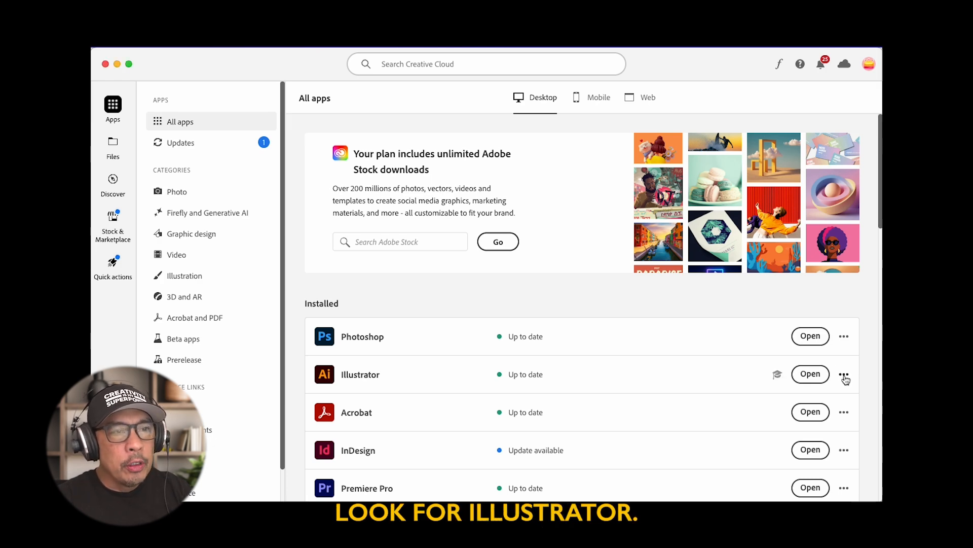
List Illustrator's other available versions and locate version 27.0.
left_click(844, 374)
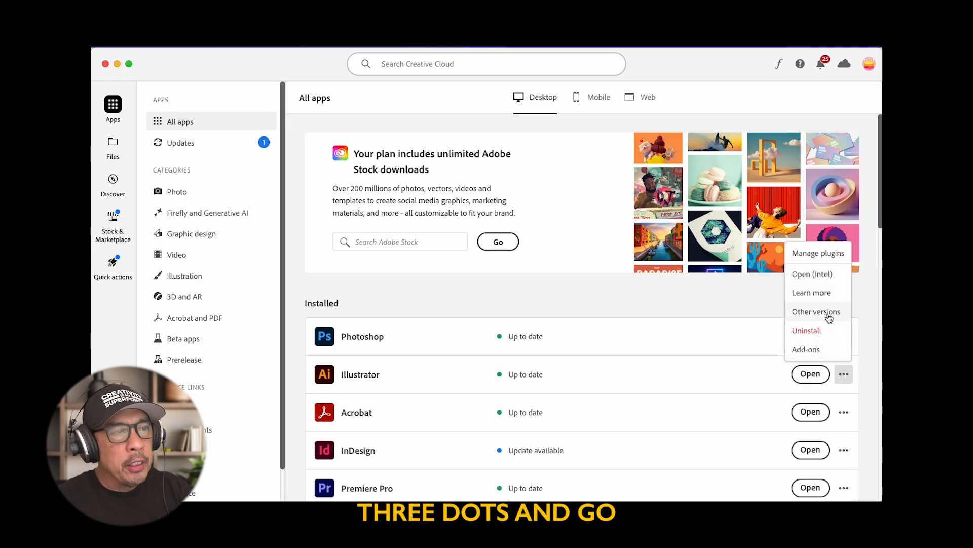
left_click(817, 312)
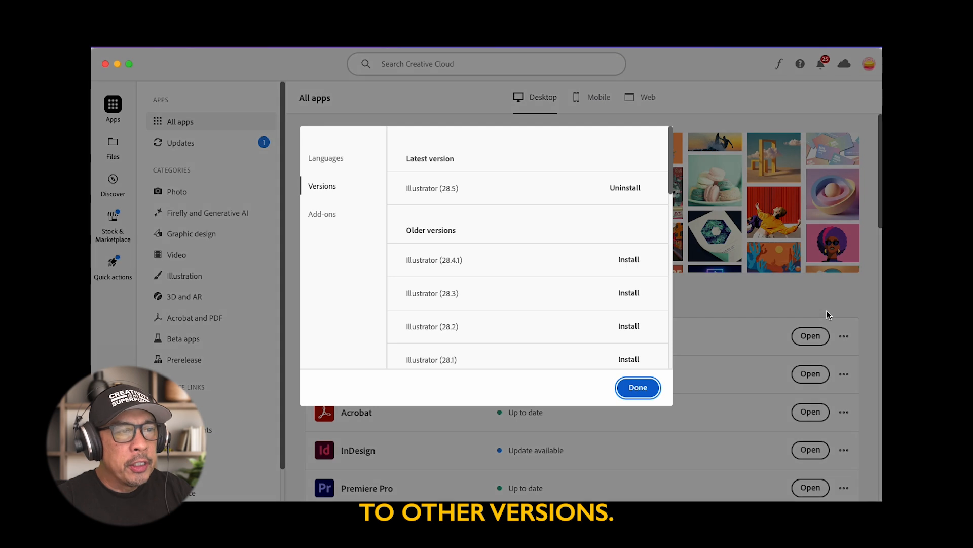
scroll("down", 3)
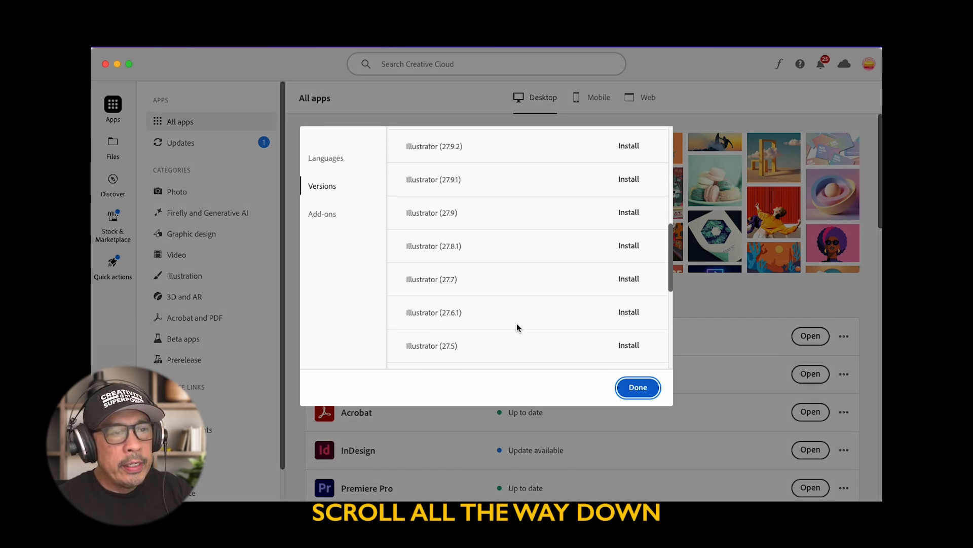
scroll("down", 3)
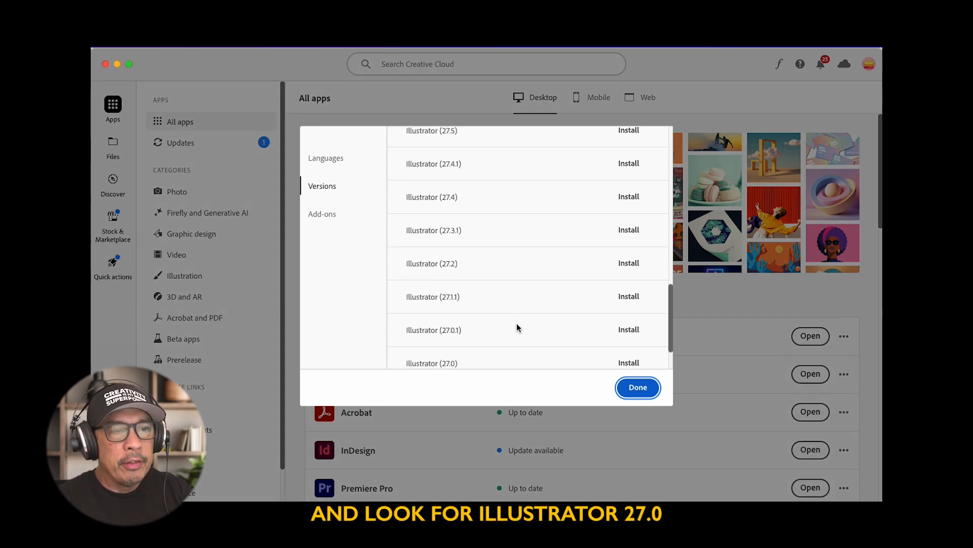
scroll("down", 3)
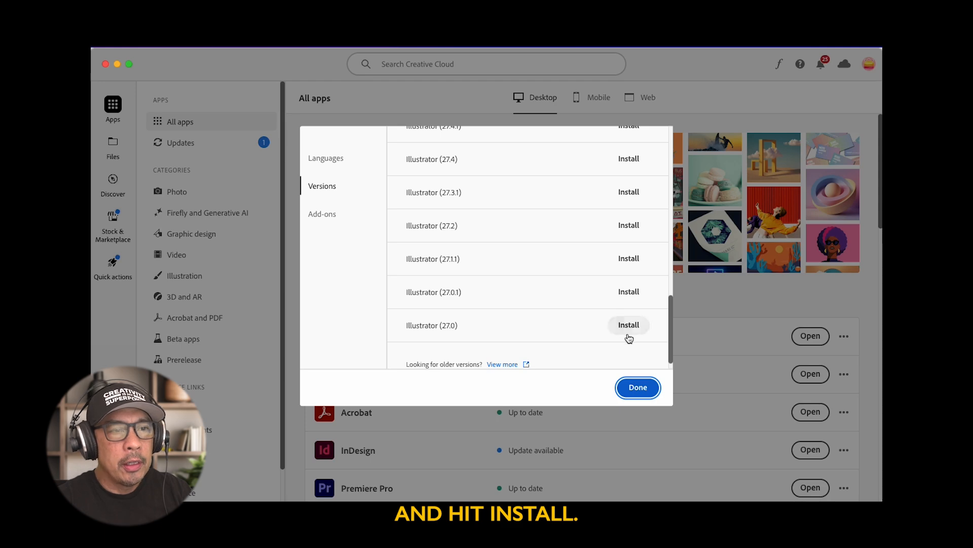
Install Illustrator 27.0 and confirm the installation.
left_click(628, 325)
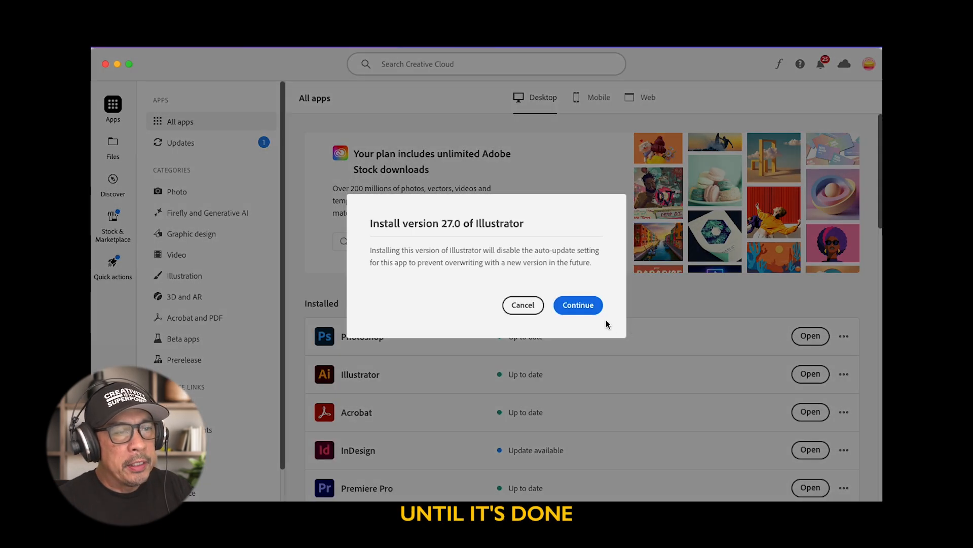
left_click(577, 306)
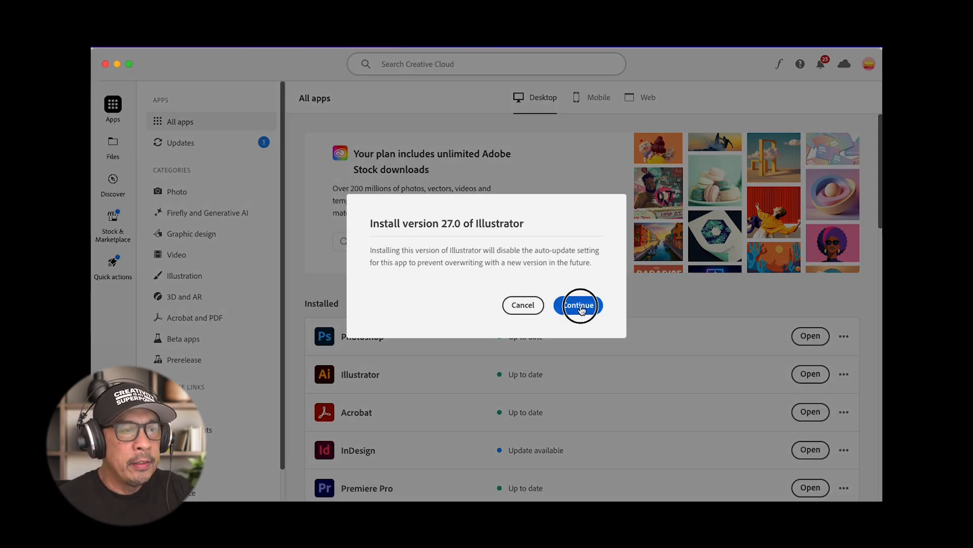
left_click(577, 305)
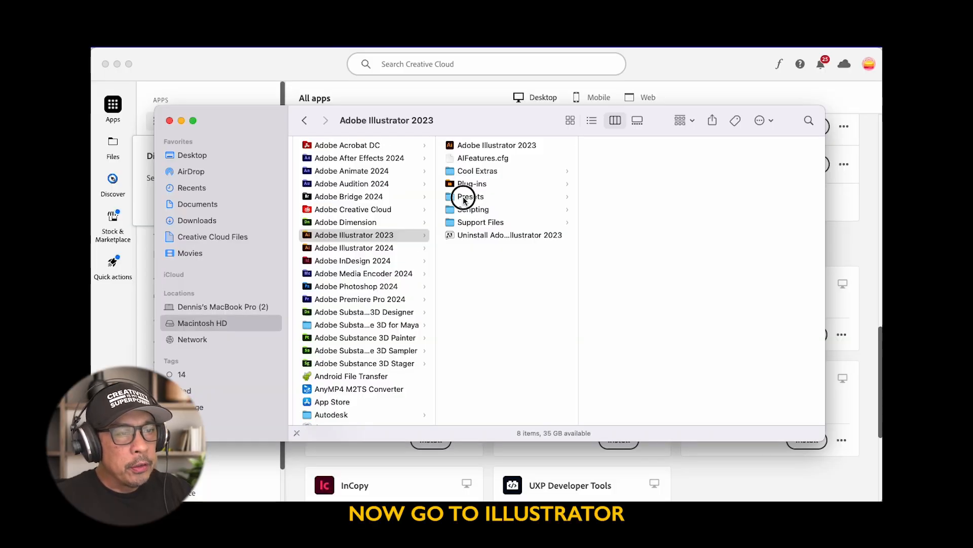
Browse Illustrator 2023's Presets > Swatches > Color Books folder.
left_click(469, 195)
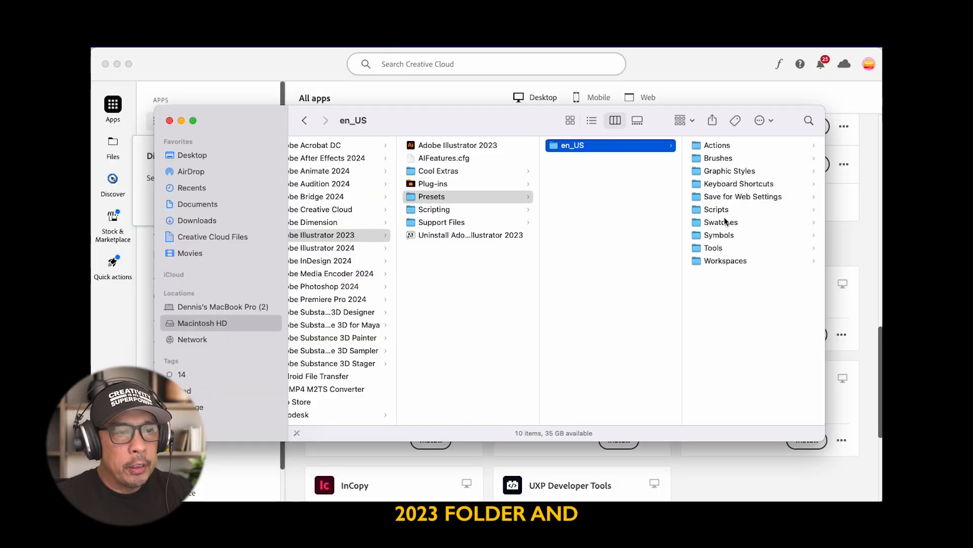
left_click(720, 223)
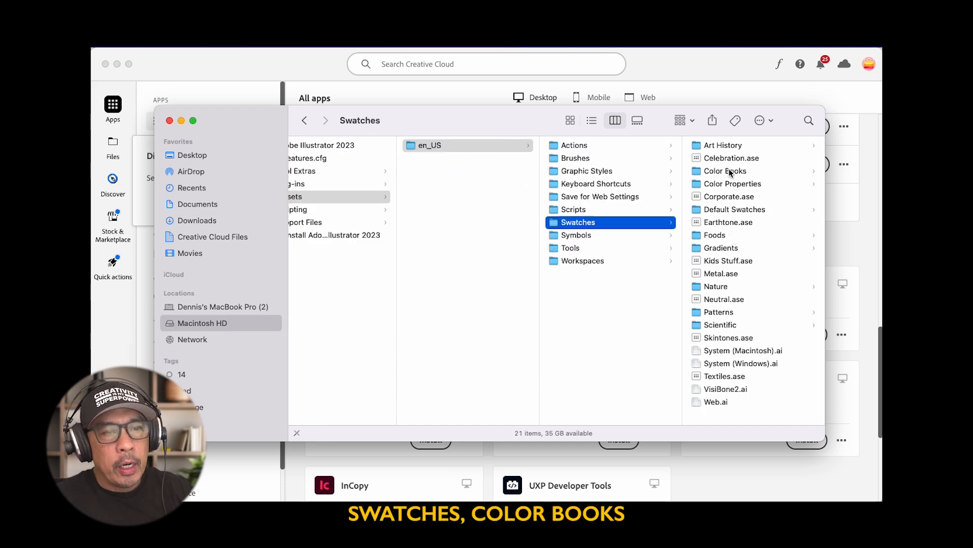
left_click(724, 170)
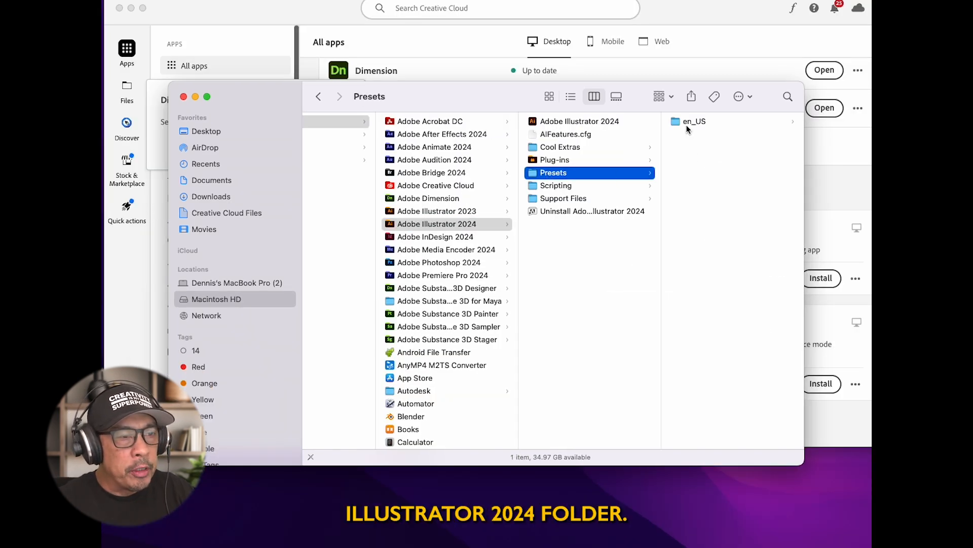
Browse Illustrator 2024's en_US > Swatches > Color Books folder.
left_click(693, 121)
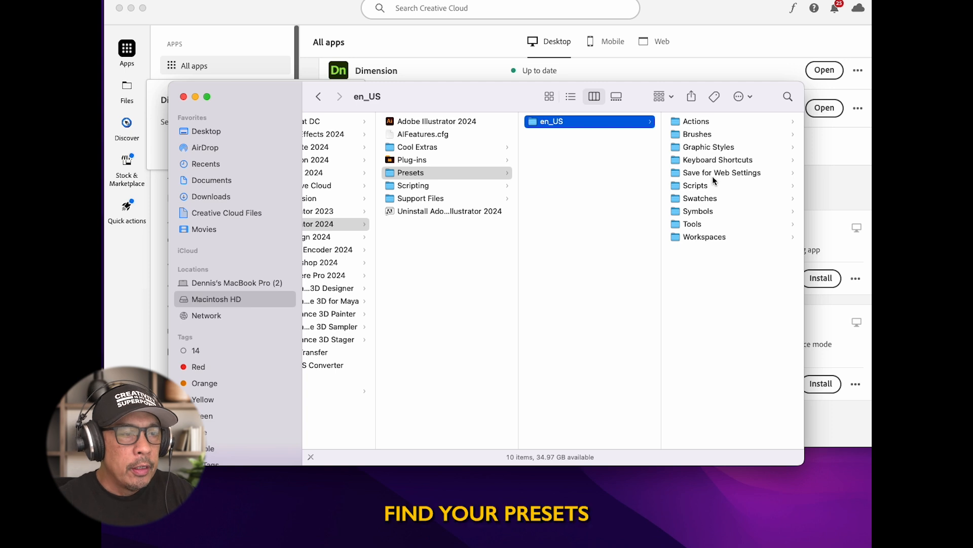
left_click(701, 198)
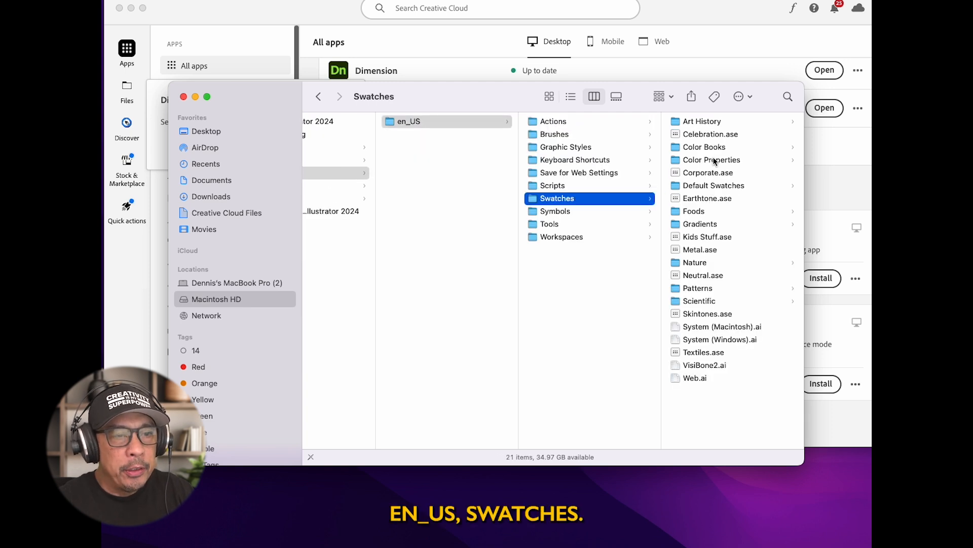
left_click(704, 147)
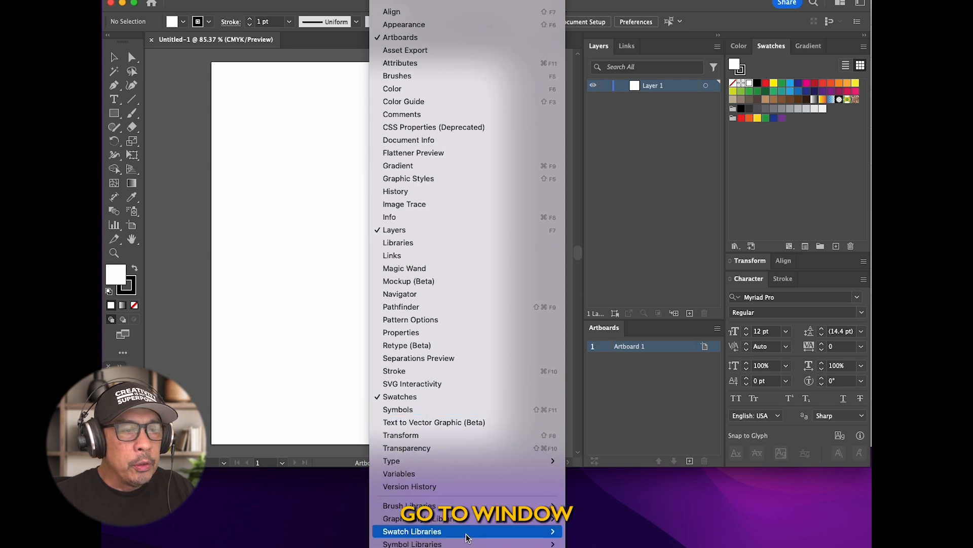
Show the PANTONE+ CMYK Coated swatch library and scroll through its swatches.
left_click(412, 530)
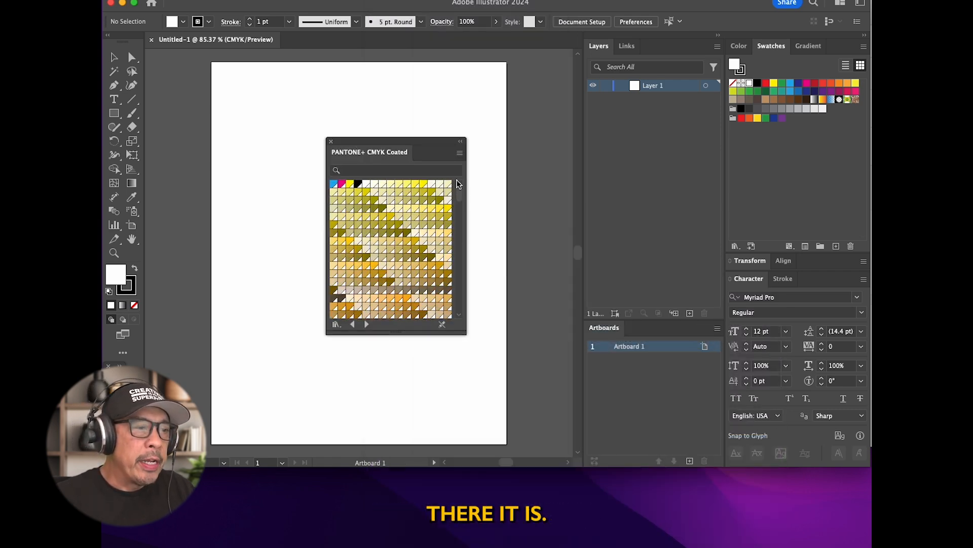
scroll("down", 3)
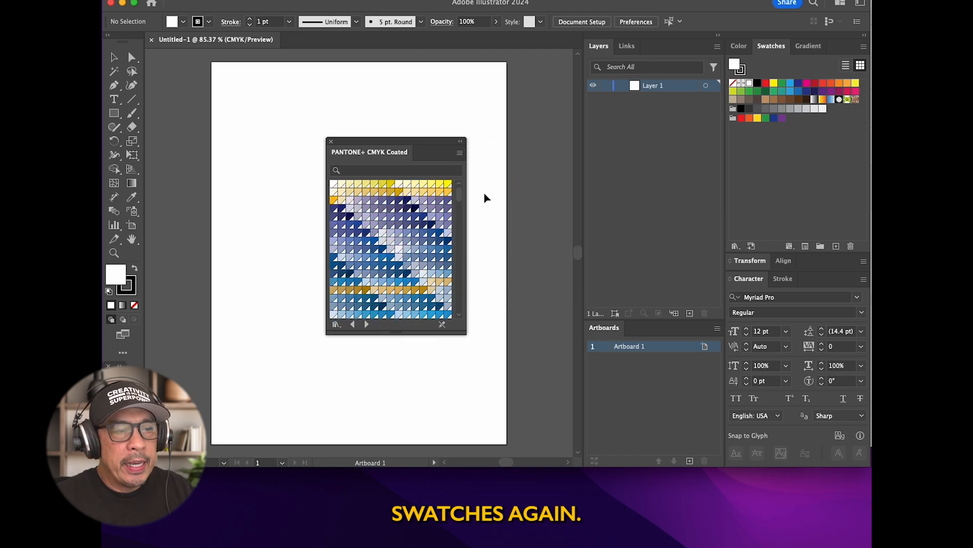